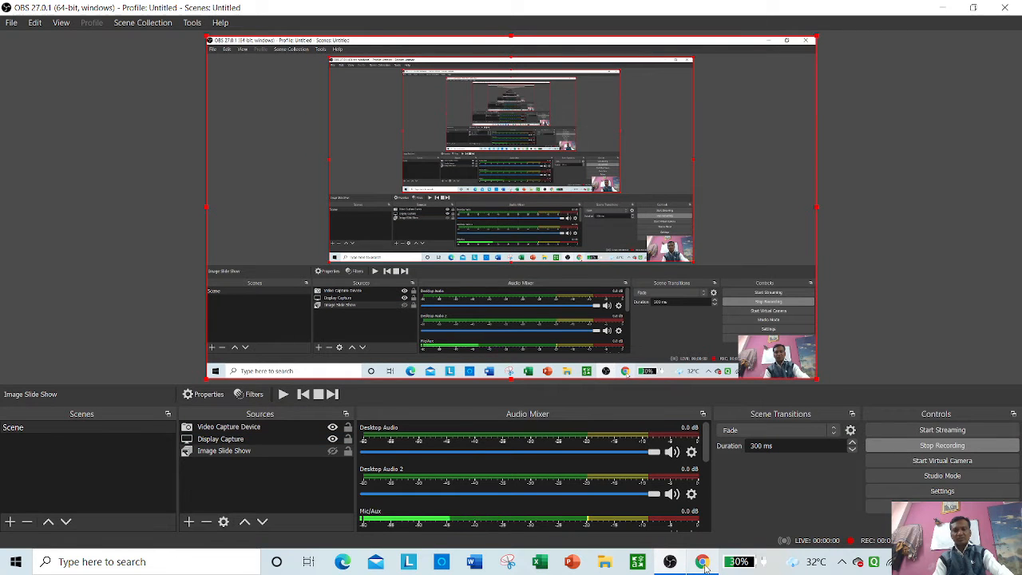
# - In a new Chrome tab, search Google for 'balbharati books' via the suggestion
pyautogui.click(702, 562)
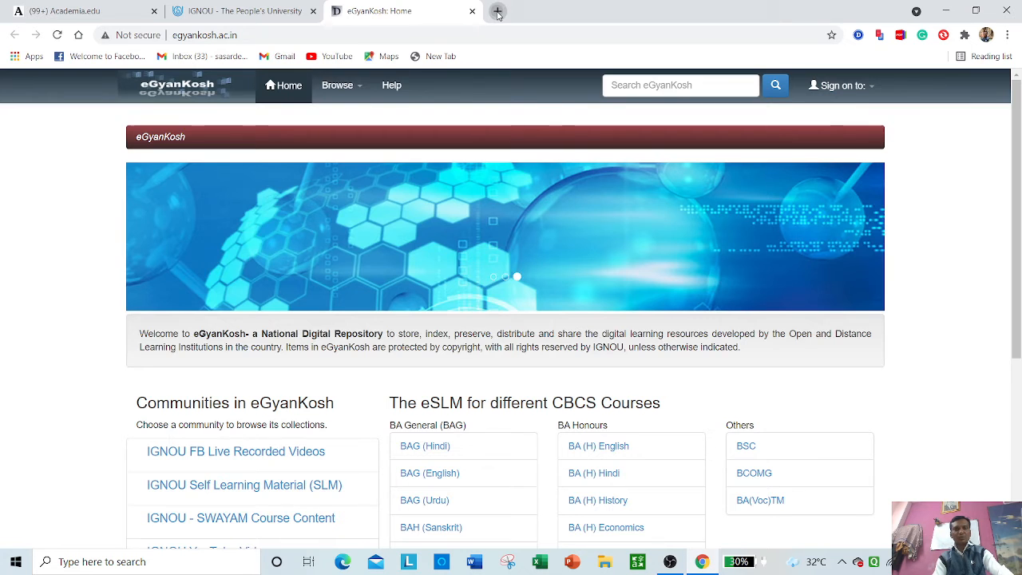
pyautogui.click(497, 12)
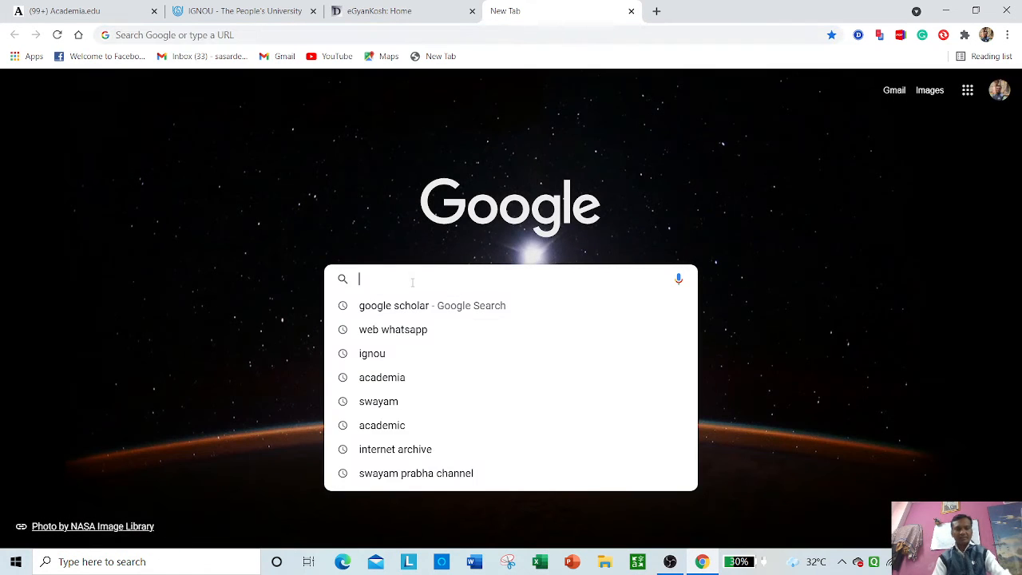
pyautogui.write('B')
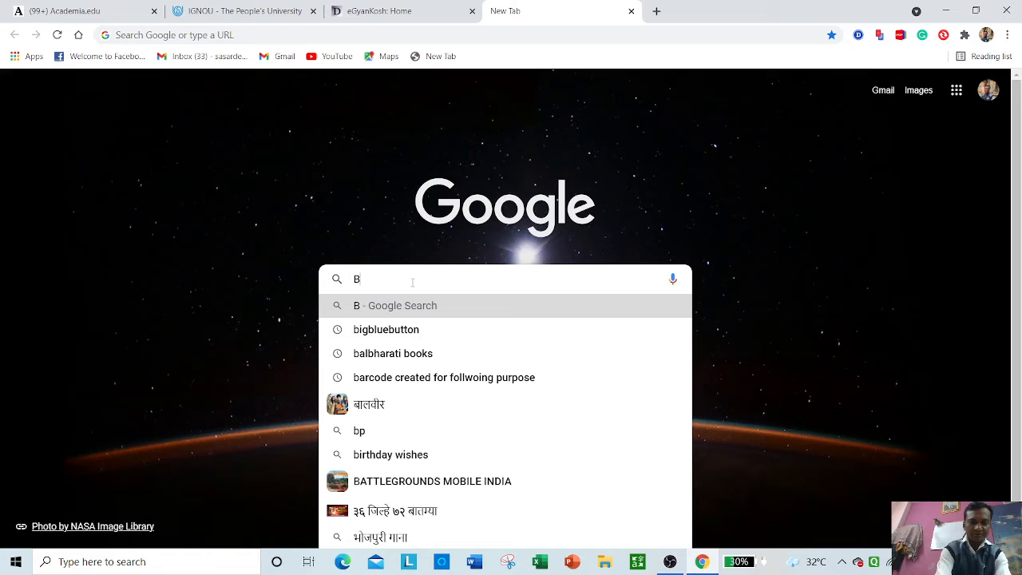
pyautogui.write('a')
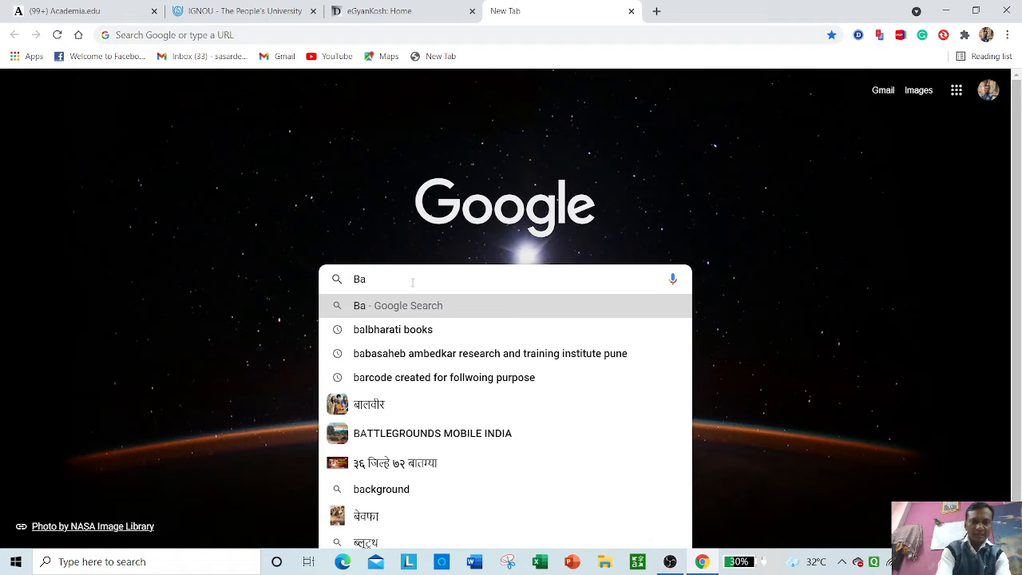
pyautogui.moveTo(393, 329)
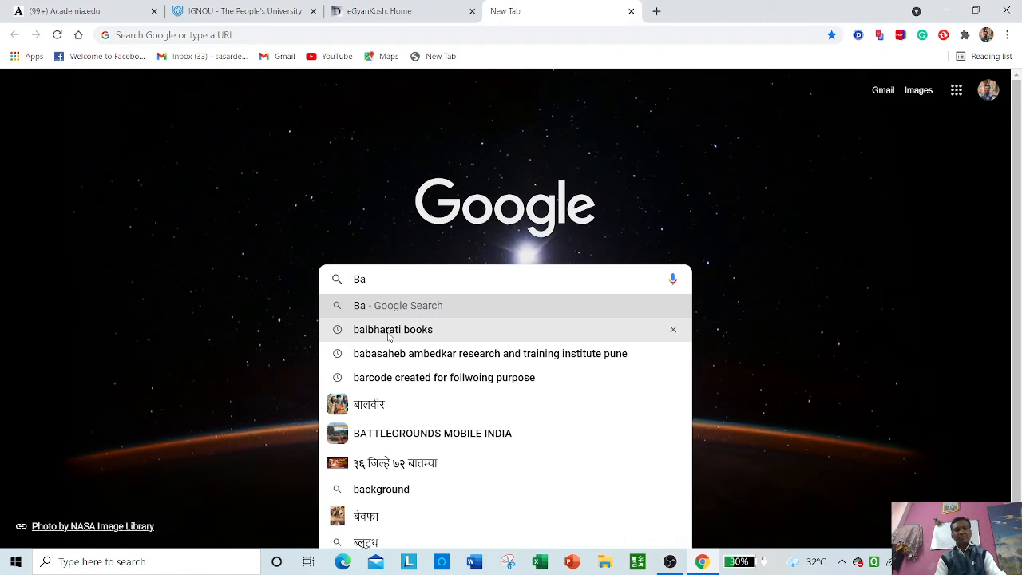
pyautogui.click(393, 329)
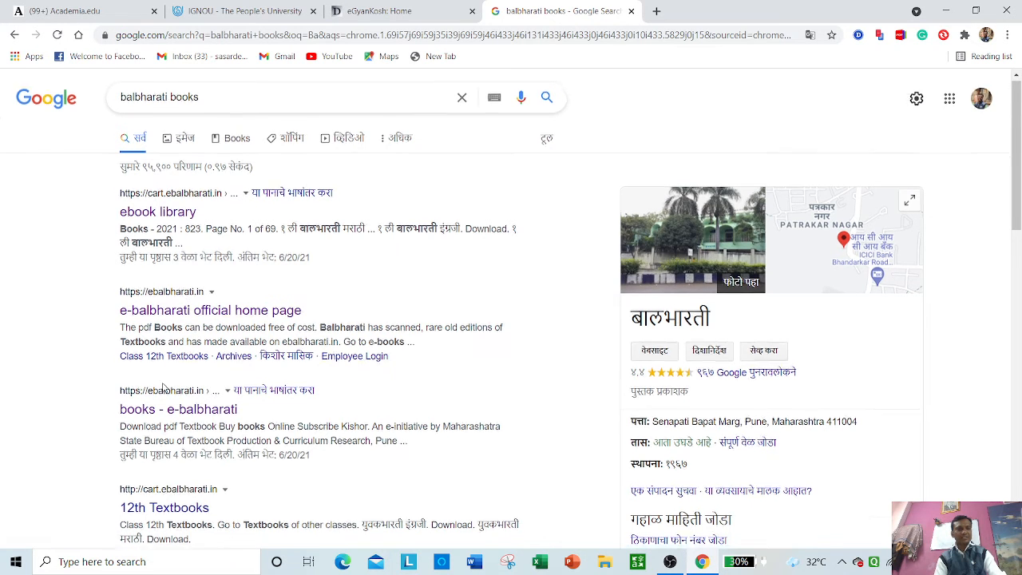
# - Open the 'books - e-balbharati' result and go to its downloadable textbook library
pyautogui.scroll(-3)
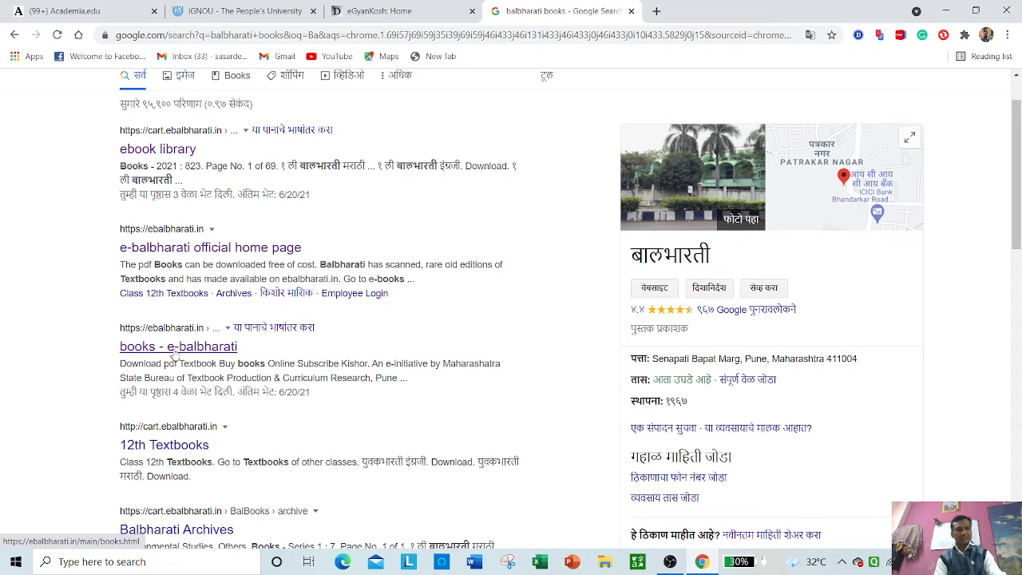
pyautogui.click(178, 346)
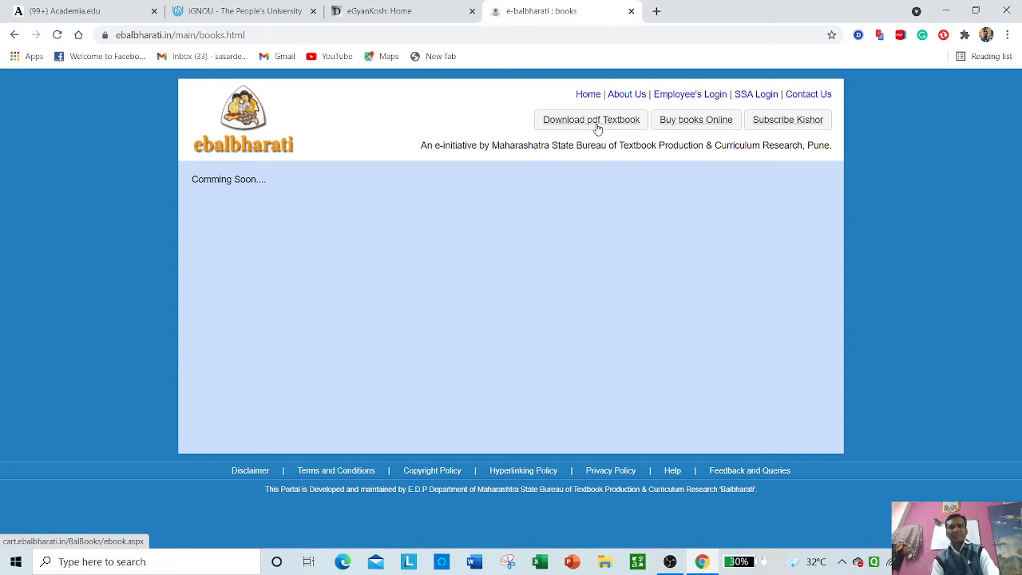
pyautogui.click(591, 120)
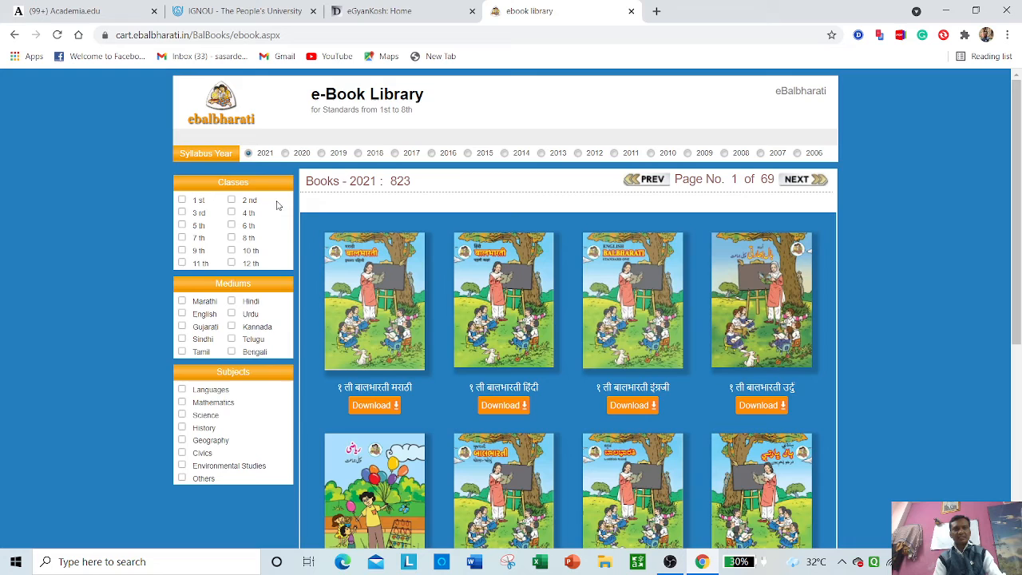
pyautogui.scroll(-3)
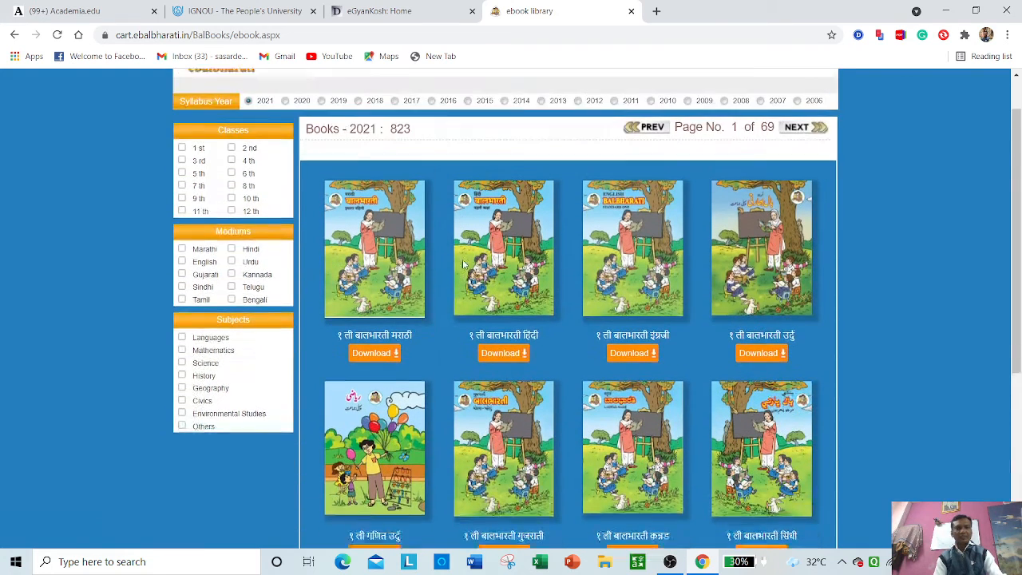
pyautogui.scroll(3)
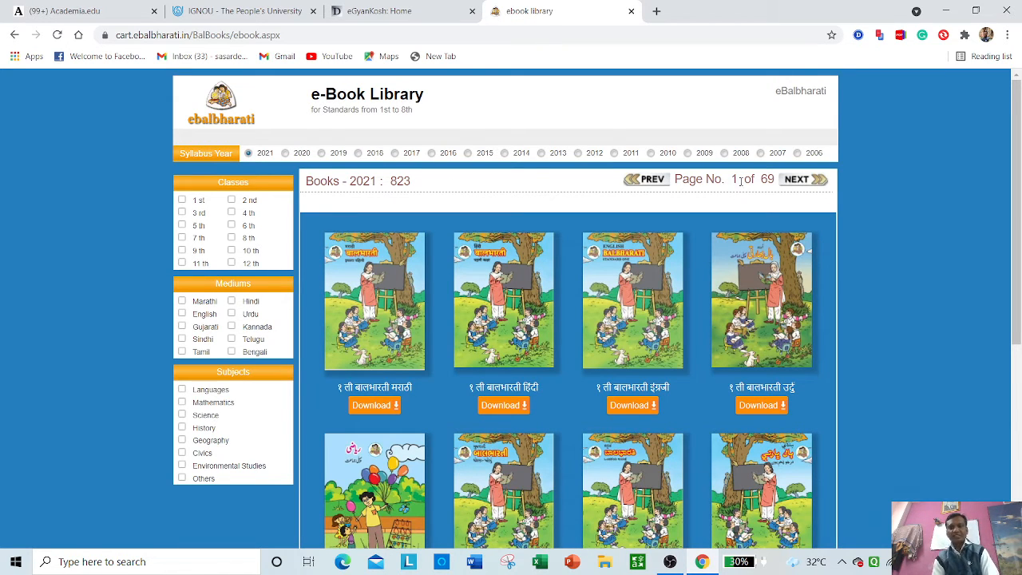
pyautogui.moveTo(511, 250)
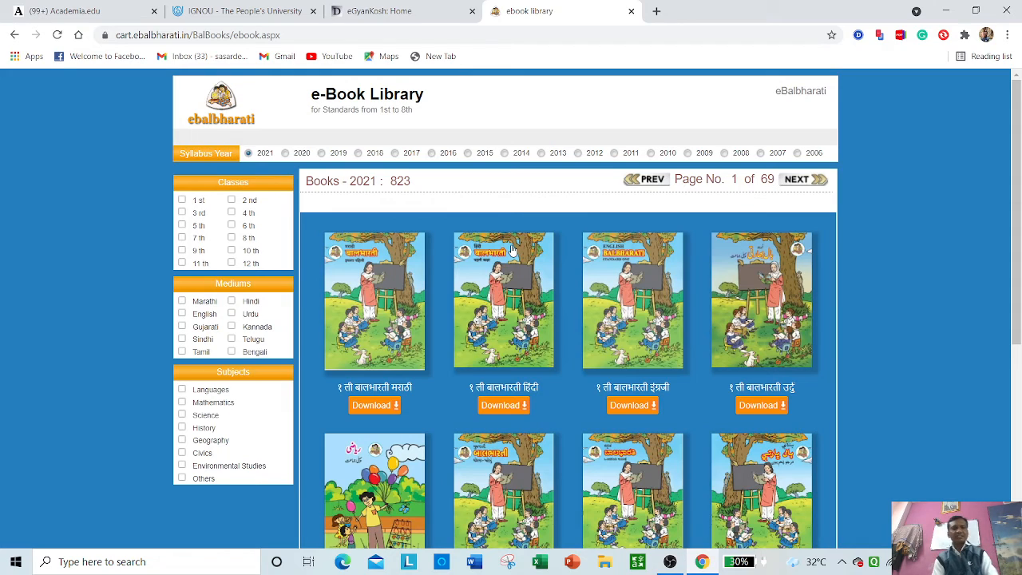
pyautogui.moveTo(306, 257)
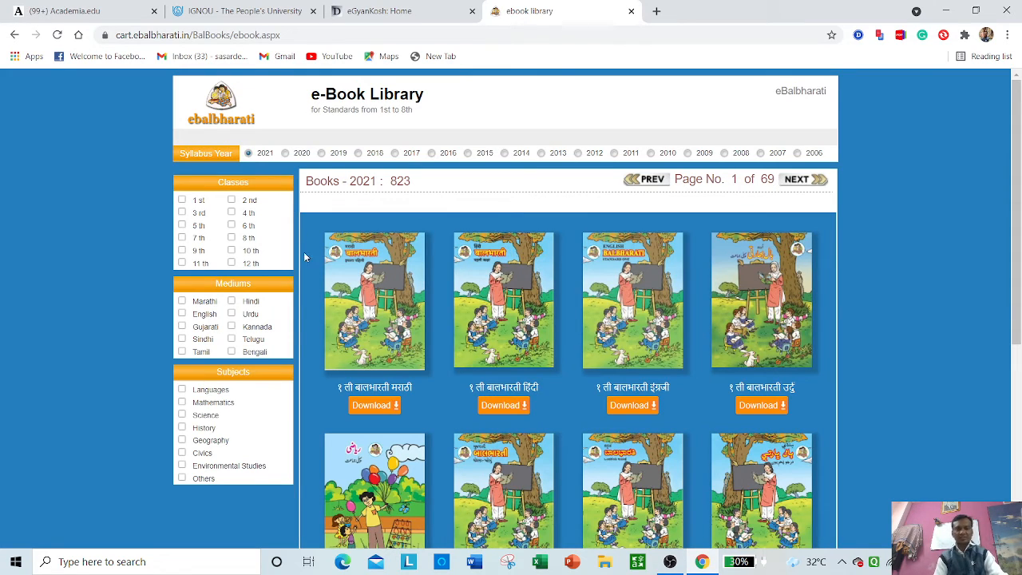
pyautogui.scroll(-3)
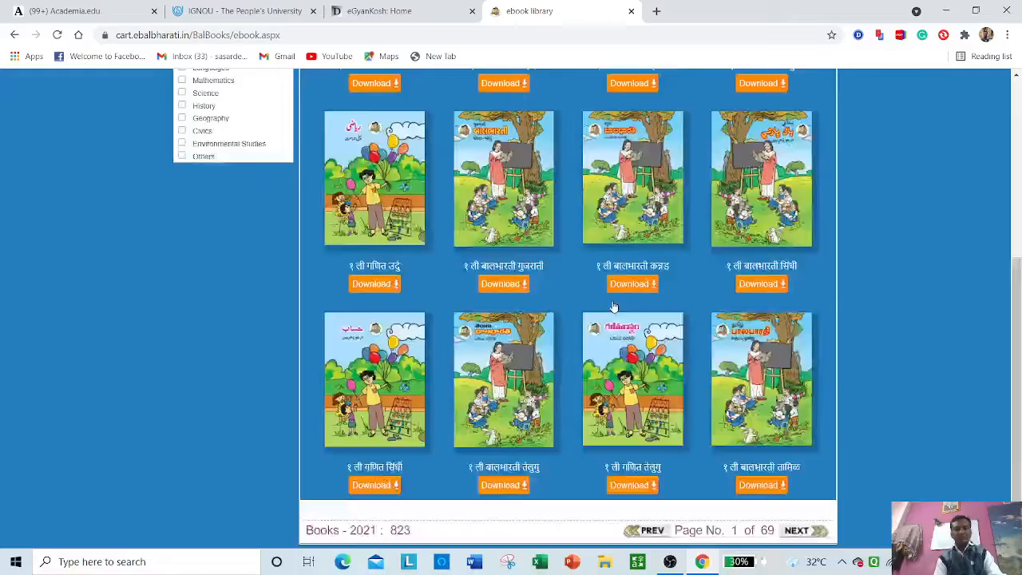
pyautogui.scroll(3)
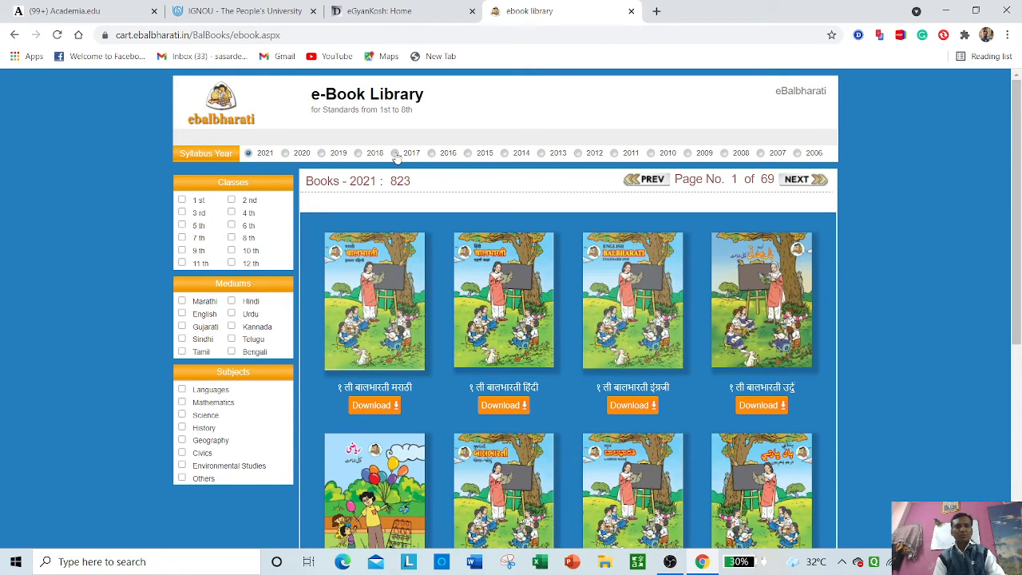
pyautogui.click(396, 152)
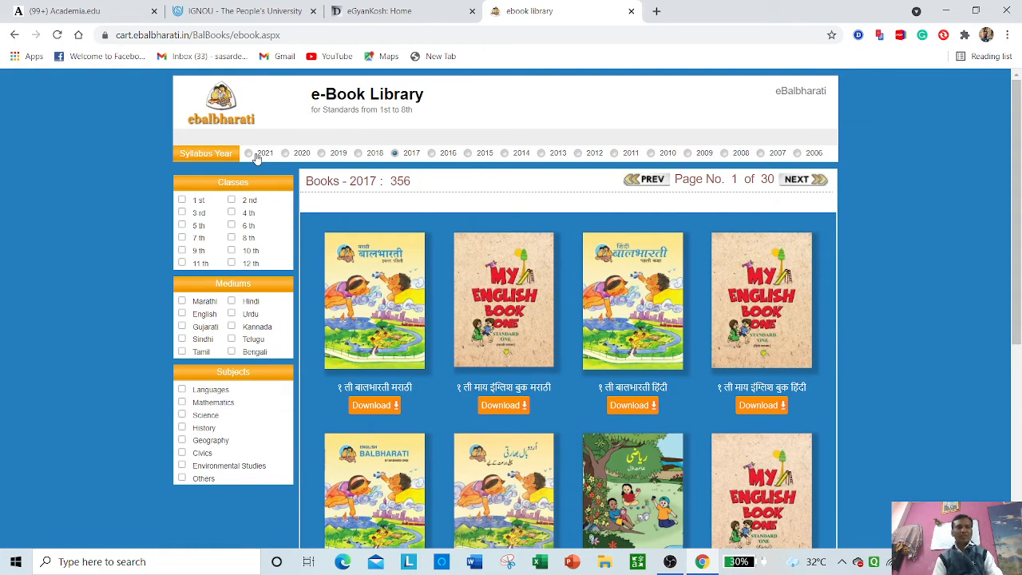
pyautogui.click(249, 152)
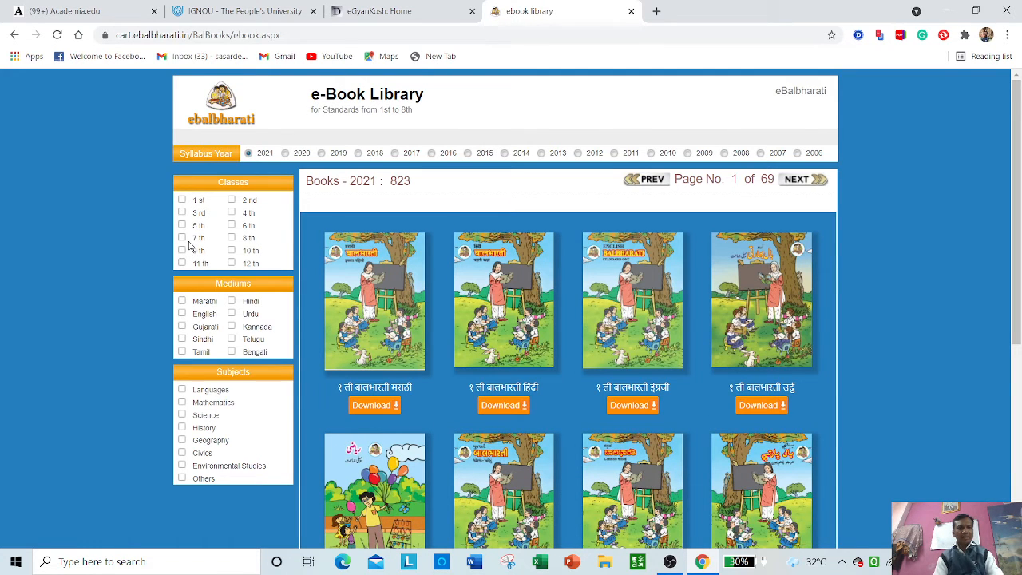
# - Filter the book list to Class 5th, unticking the briefly selected Class 7th
pyautogui.click(182, 238)
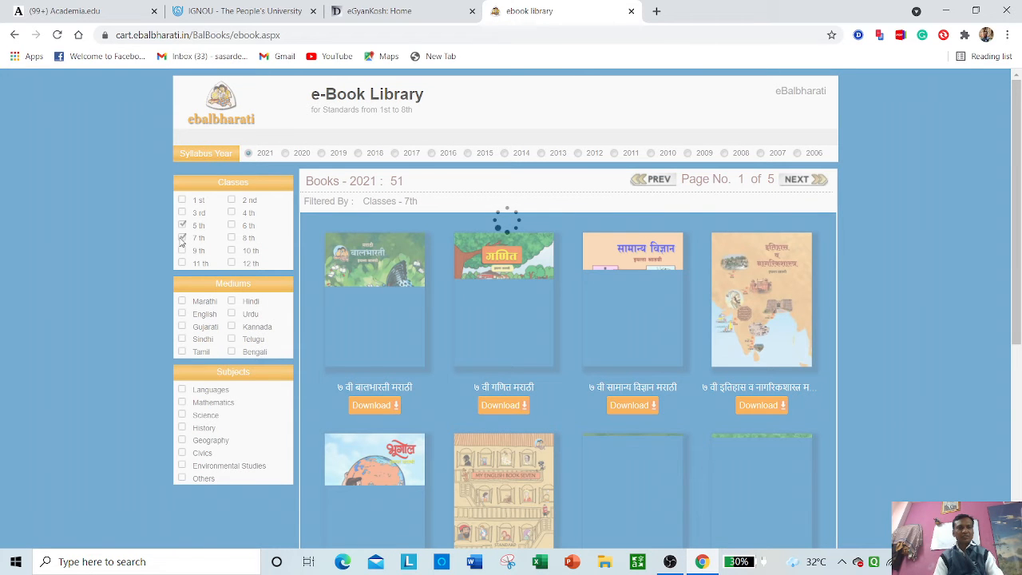
pyautogui.click(182, 225)
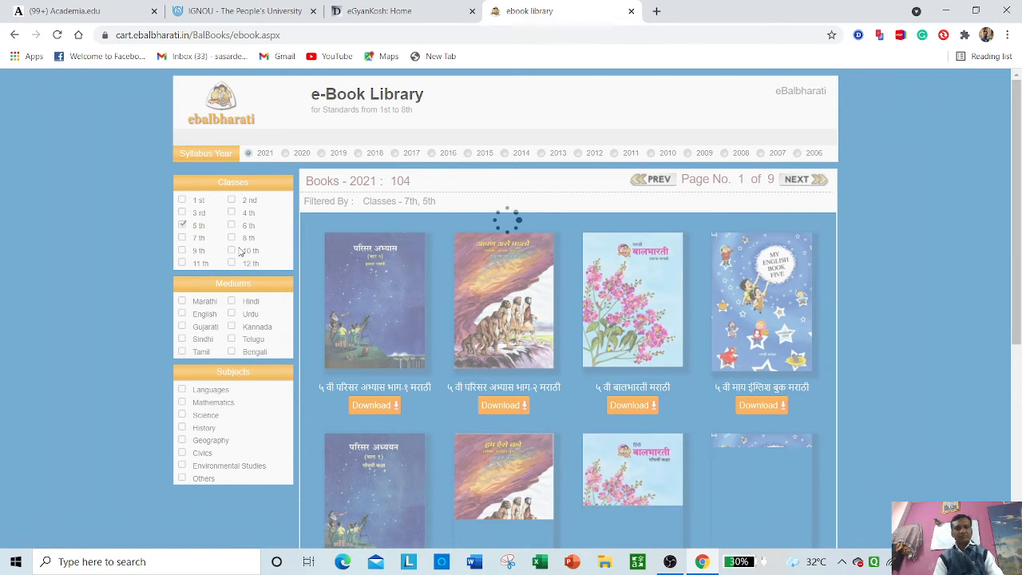
pyautogui.click(183, 238)
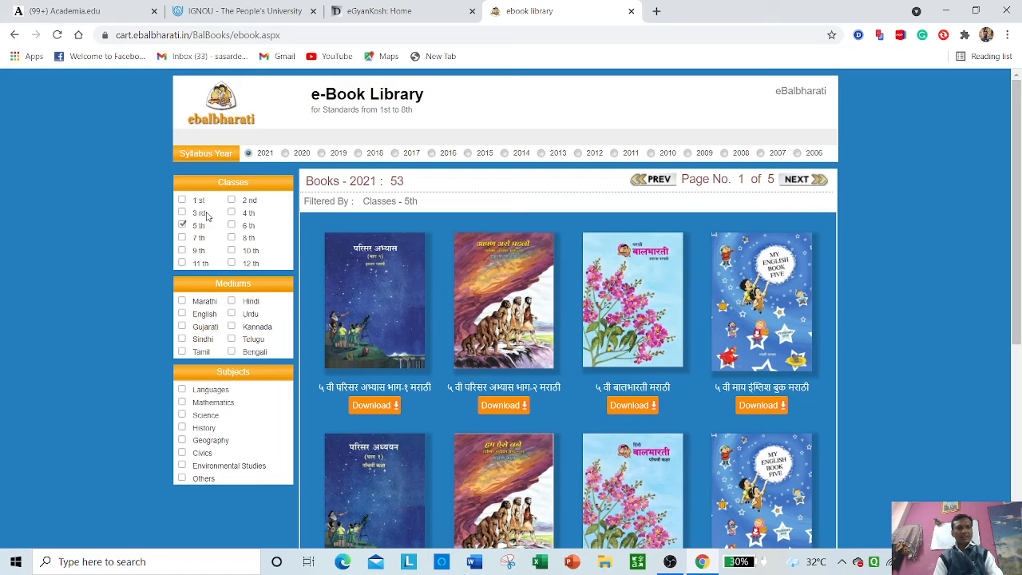
pyautogui.moveTo(391, 297)
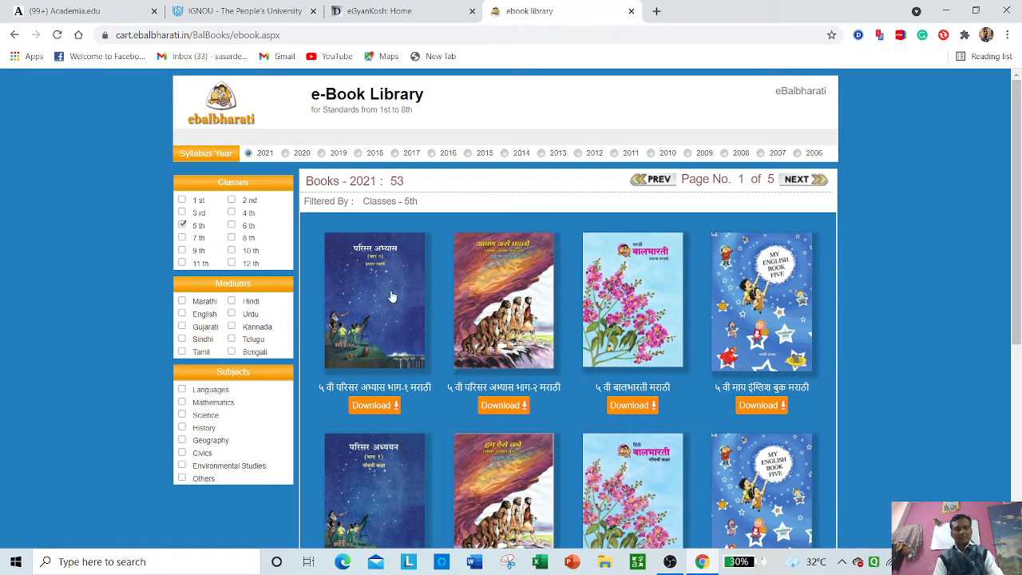
pyautogui.moveTo(361, 402)
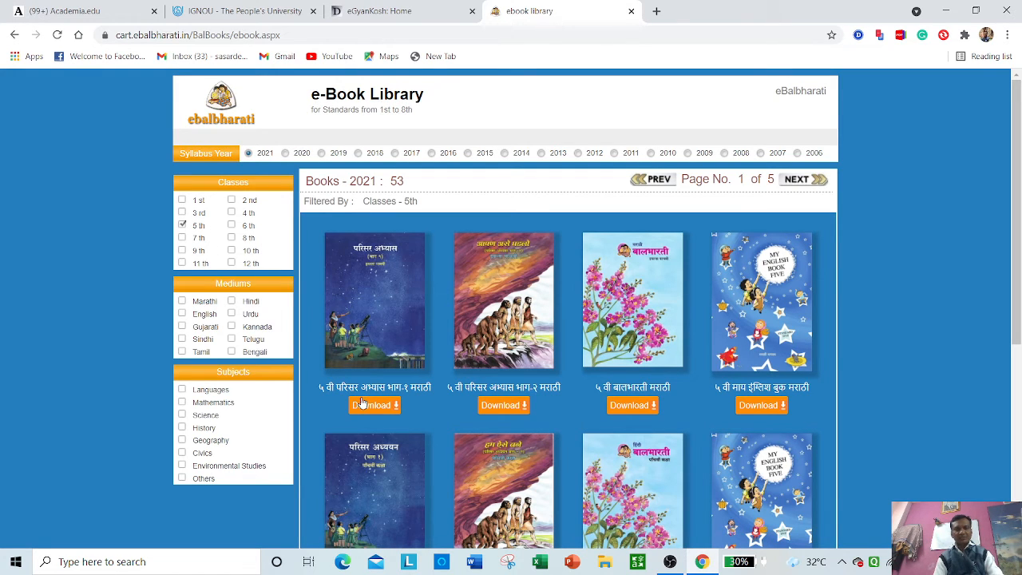
pyautogui.moveTo(490, 403)
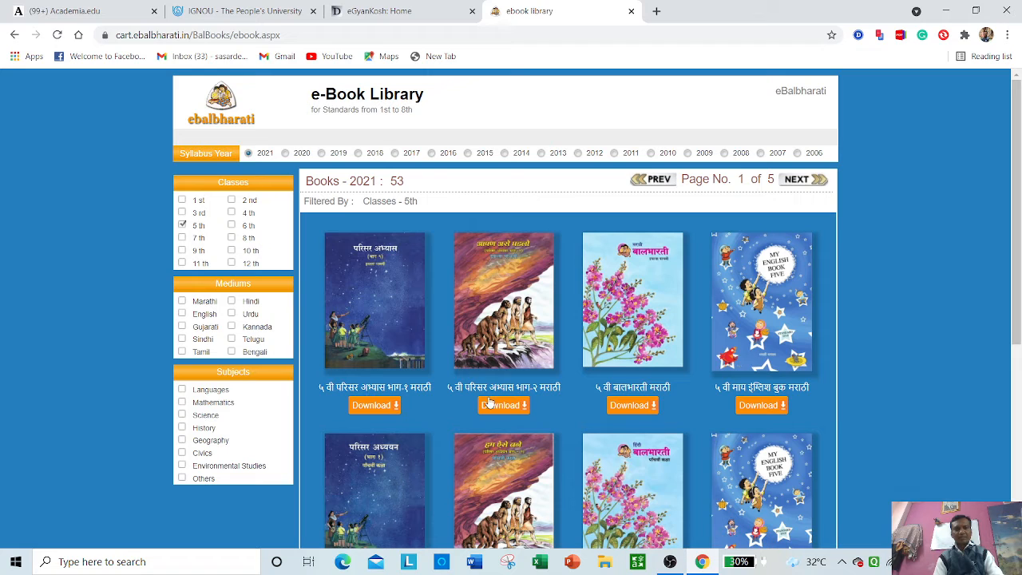
pyautogui.moveTo(338, 413)
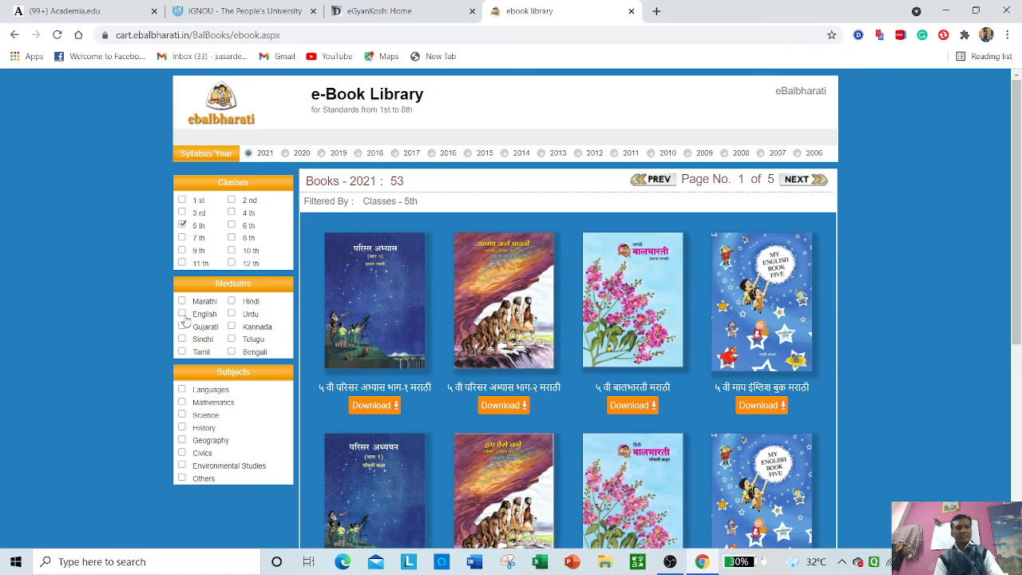
# - Narrow the Class 5th books to English medium and scroll through the results
pyautogui.click(183, 313)
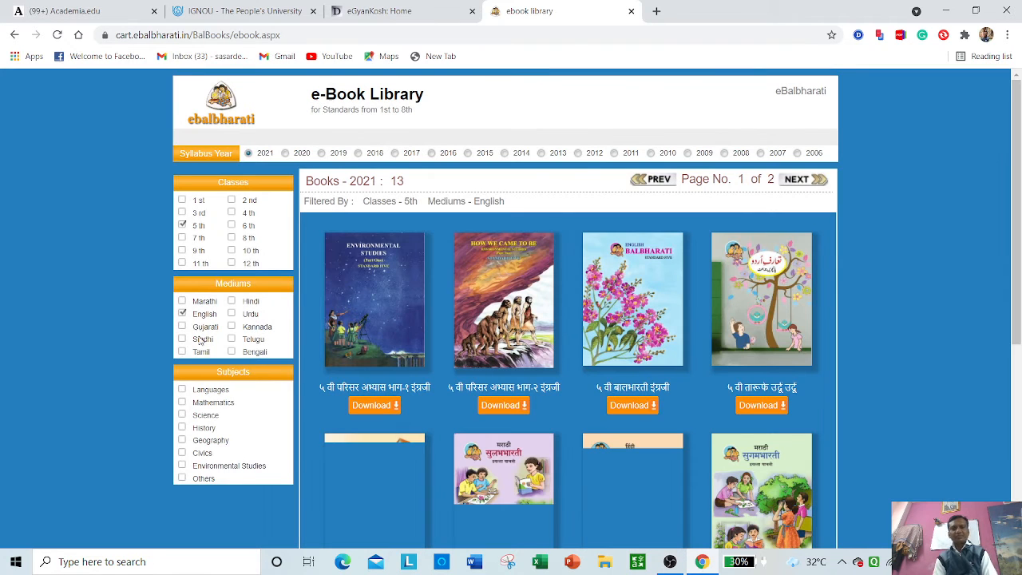
pyautogui.scroll(-3)
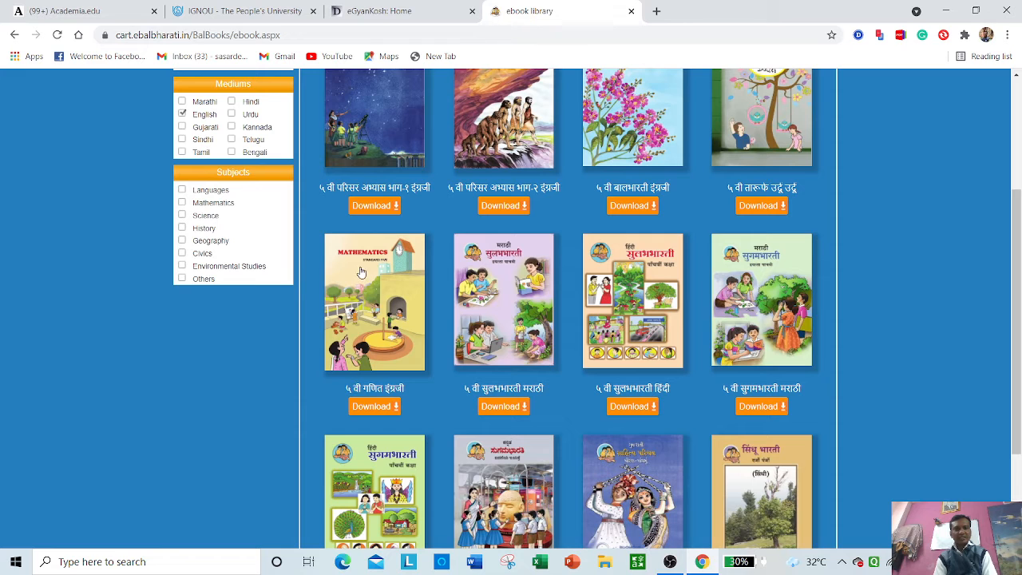
pyautogui.moveTo(363, 315)
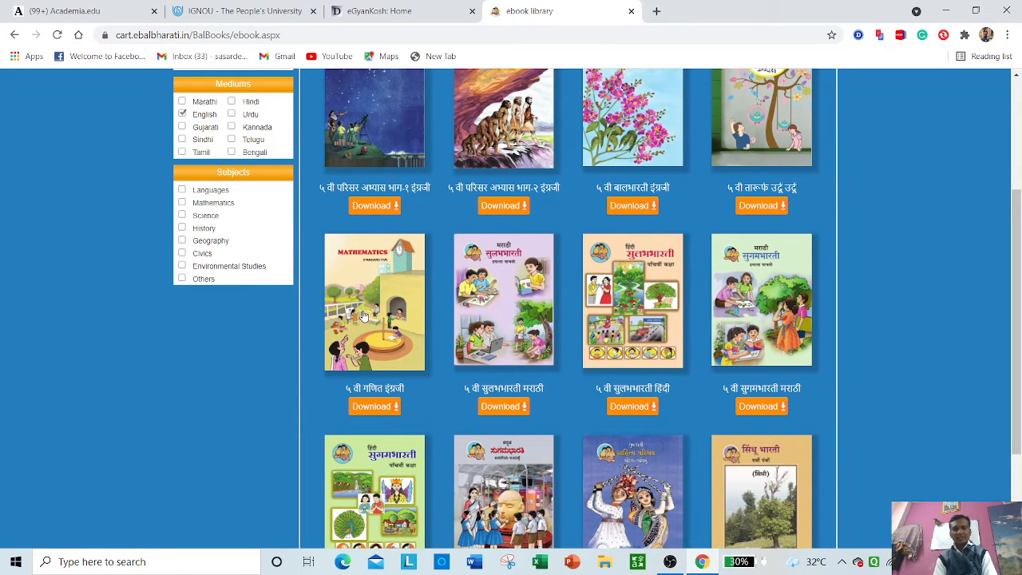
pyautogui.scroll(-3)
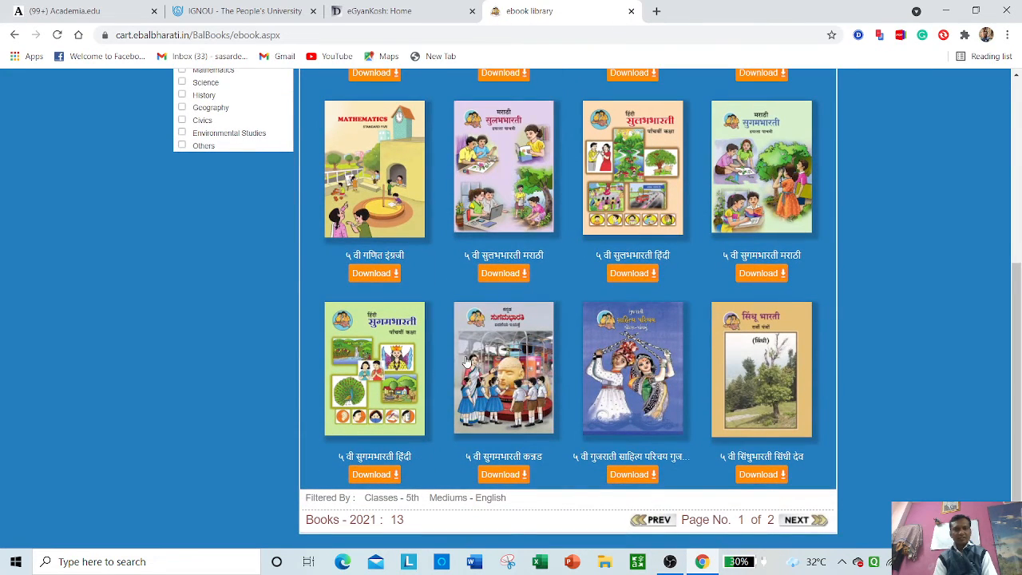
pyautogui.scroll(3)
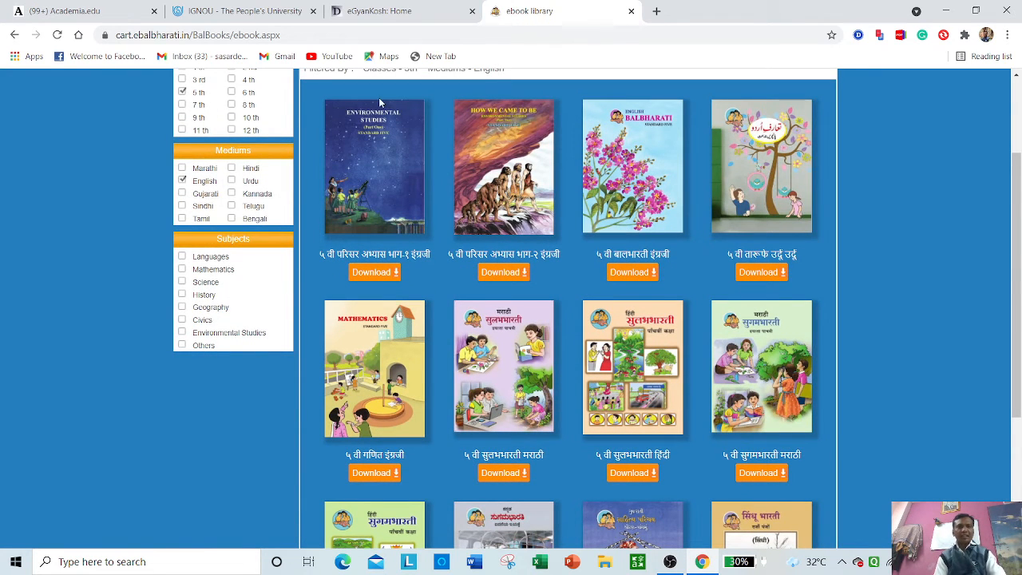
pyautogui.moveTo(487, 130)
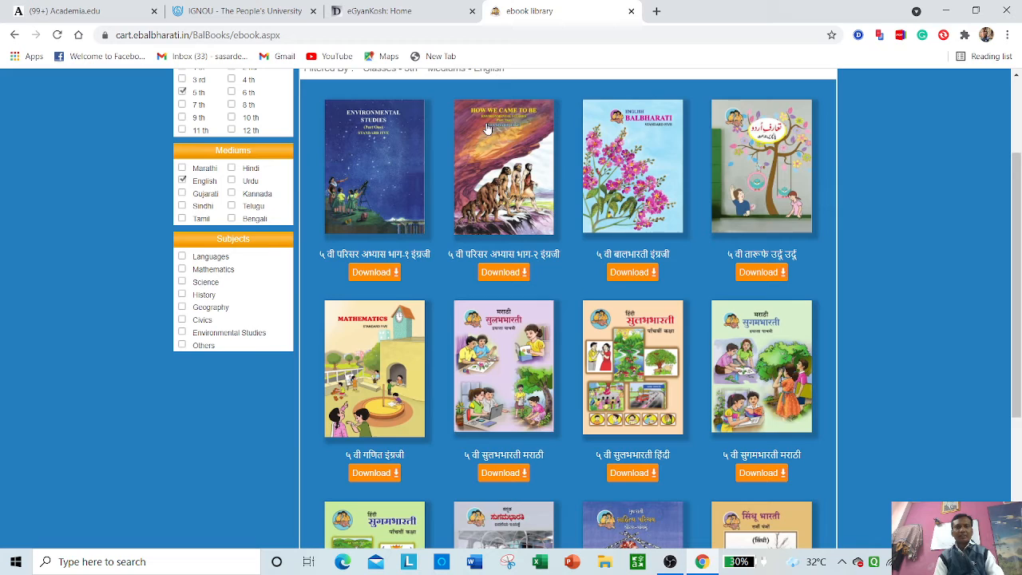
pyautogui.moveTo(669, 136)
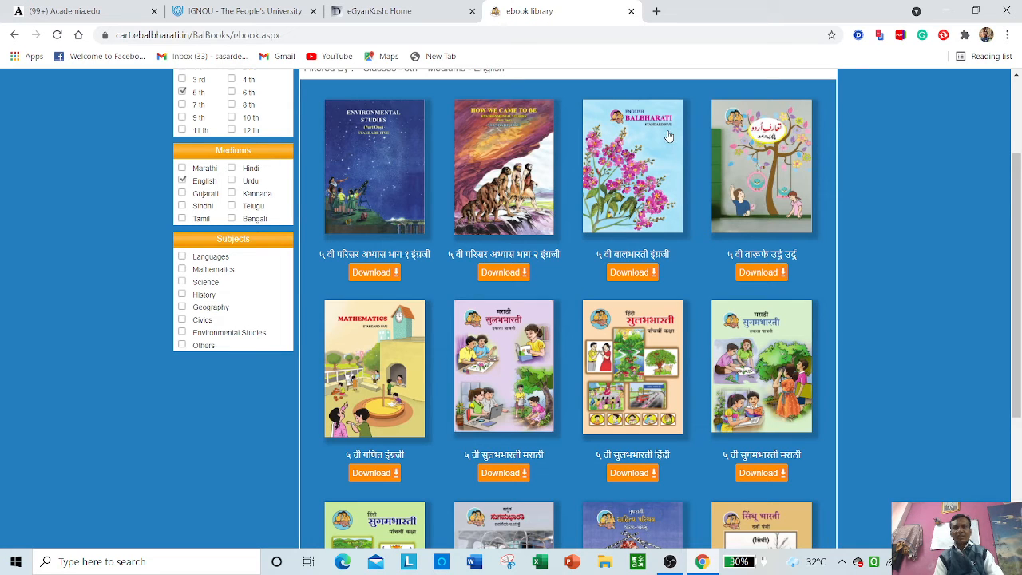
pyautogui.moveTo(467, 222)
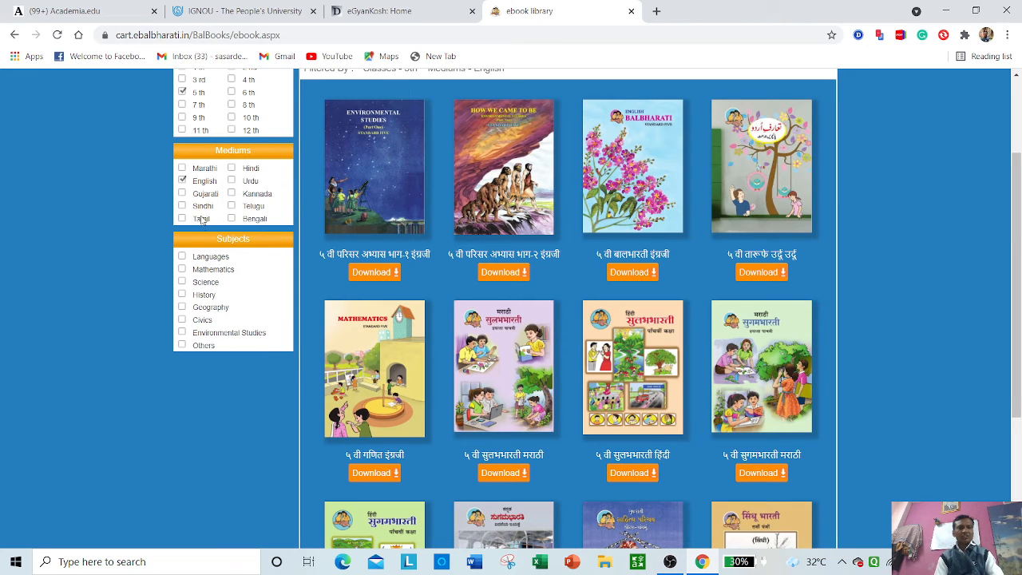
pyautogui.moveTo(260, 204)
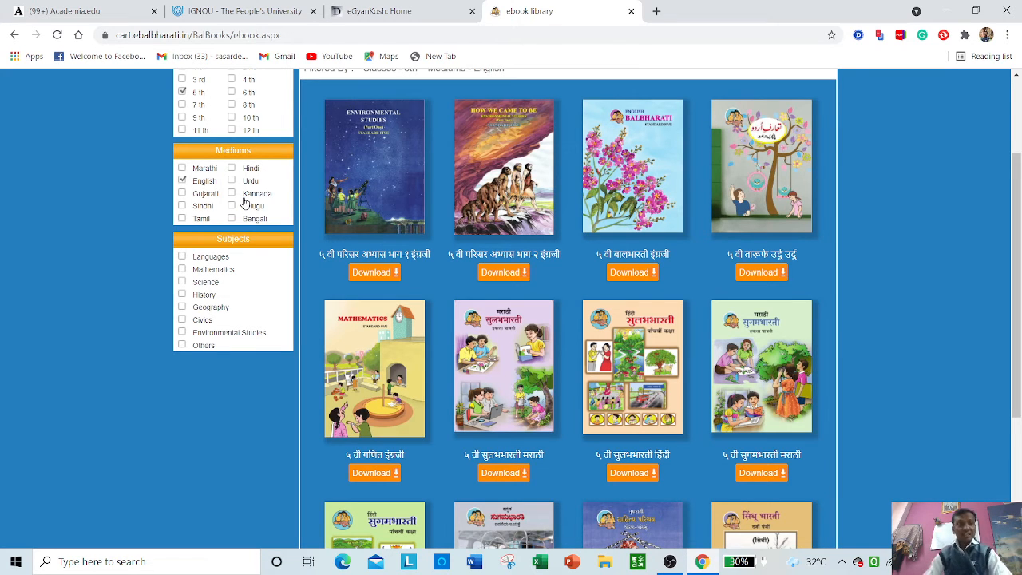
pyautogui.moveTo(214, 251)
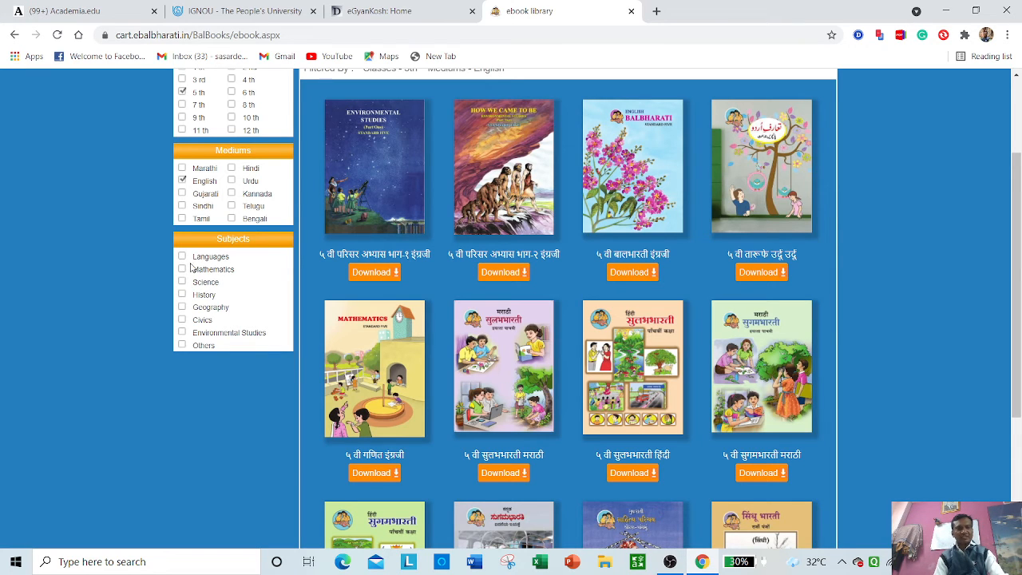
pyautogui.moveTo(184, 299)
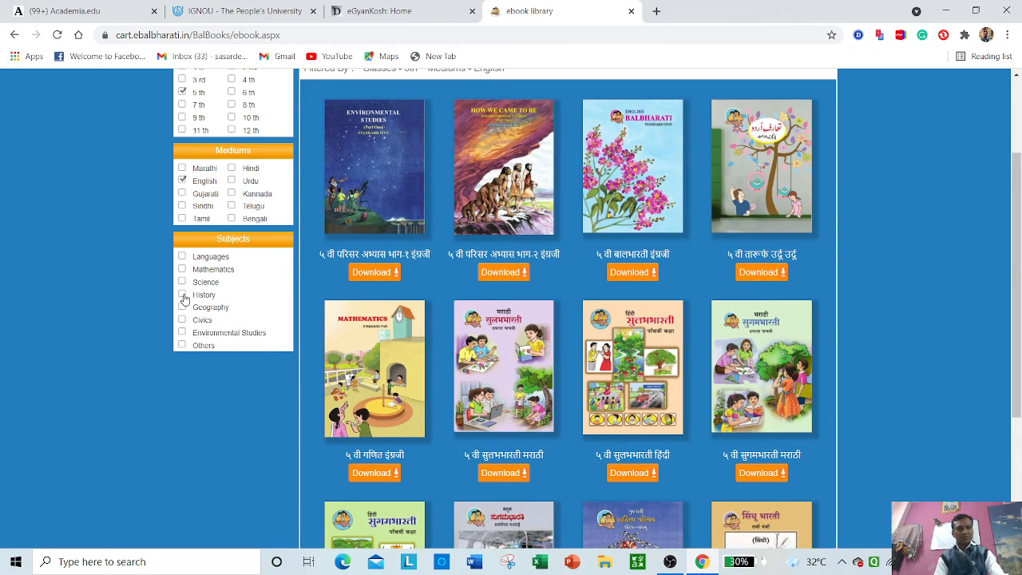
# - Try the History subject filter, then filter by Mathematics to show one textbook
pyautogui.click(182, 295)
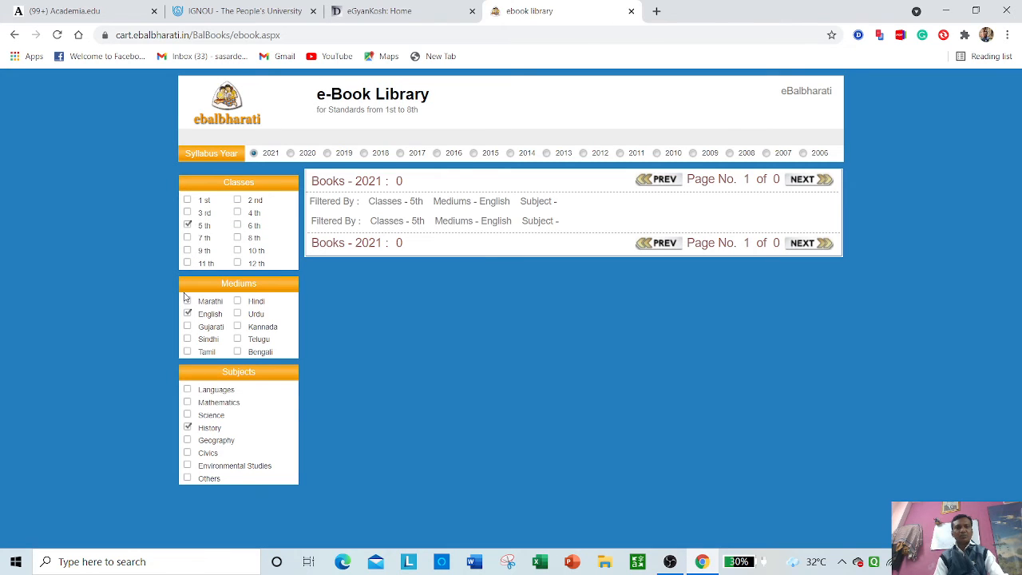
pyautogui.moveTo(202, 388)
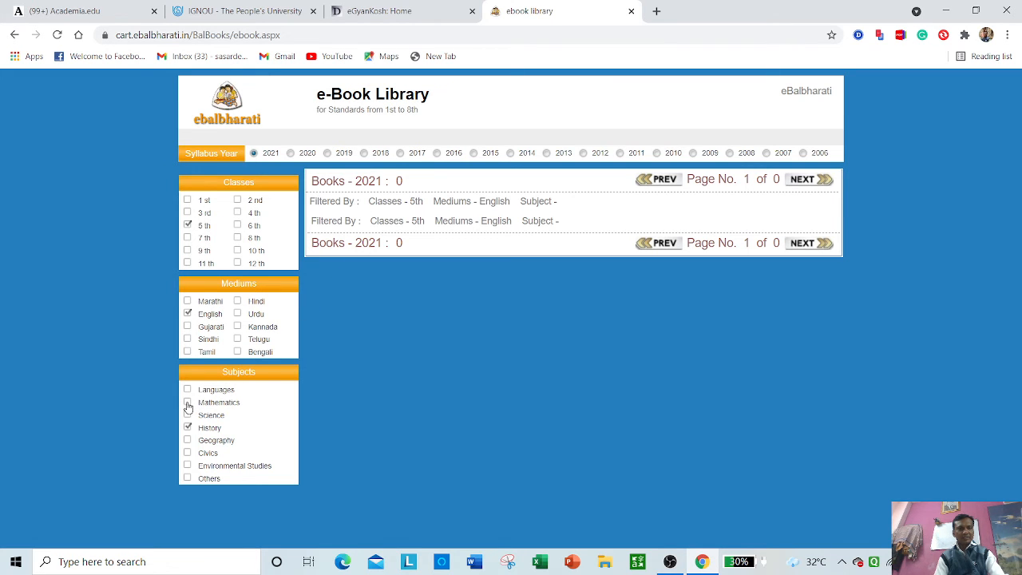
pyautogui.click(188, 402)
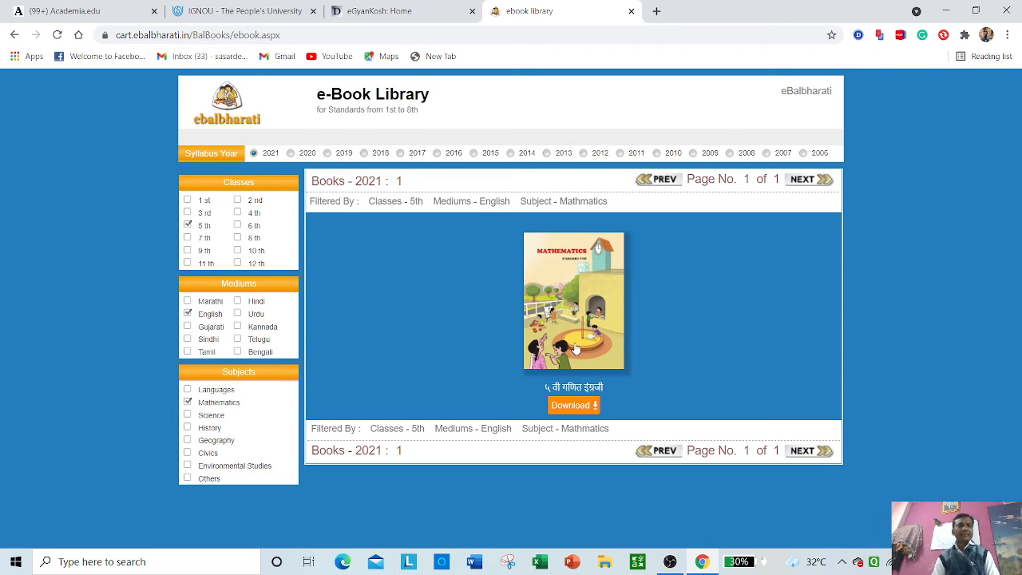
pyautogui.moveTo(342, 178)
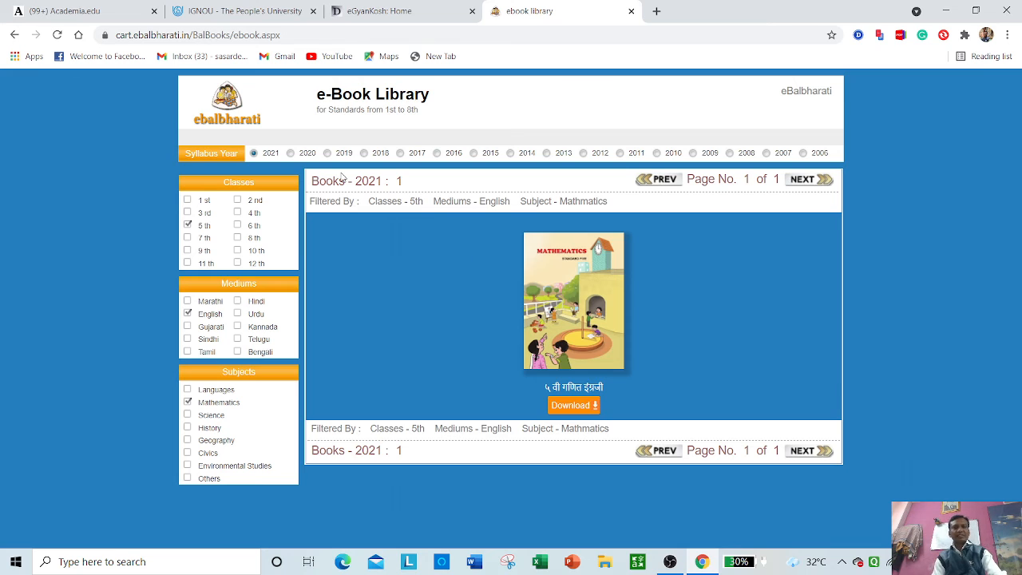
pyautogui.moveTo(381, 128)
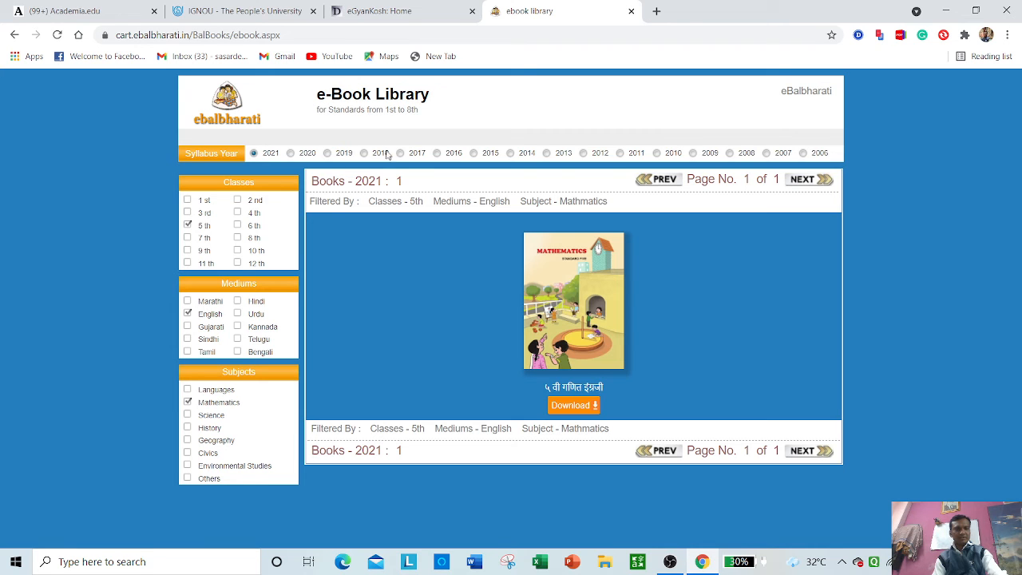
pyautogui.moveTo(237, 270)
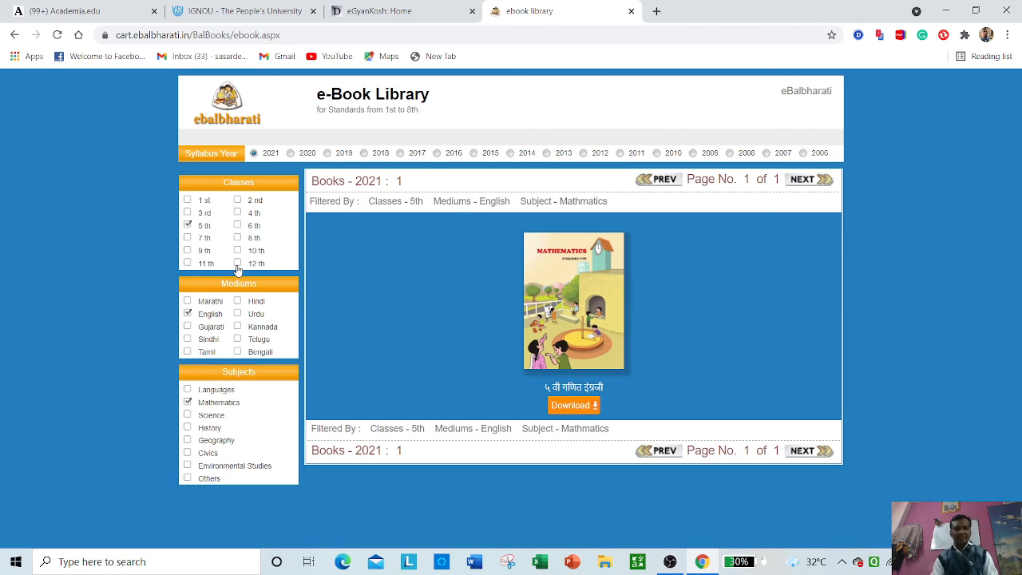
pyautogui.moveTo(168, 296)
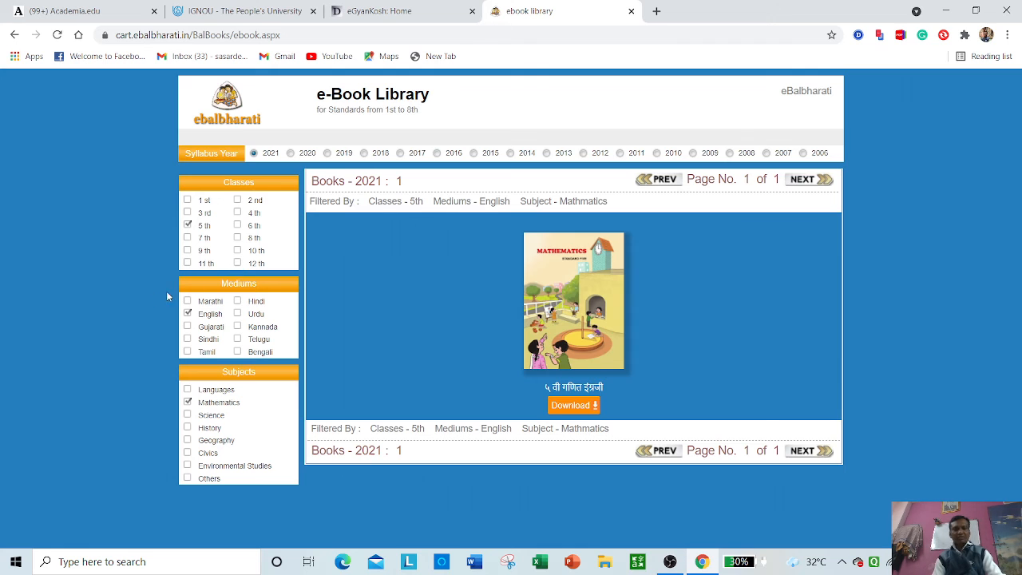
pyautogui.moveTo(559, 262)
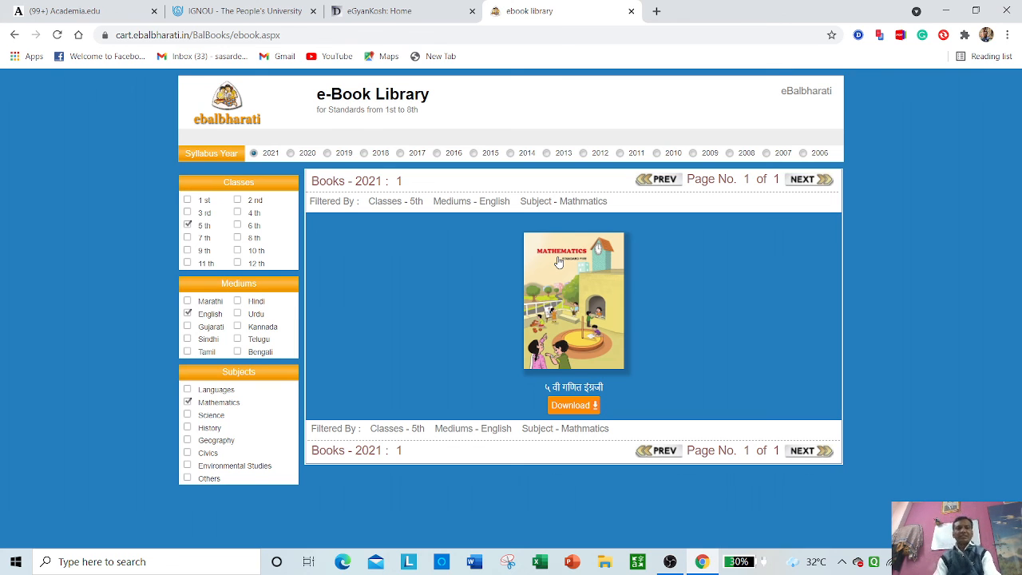
pyautogui.moveTo(456, 238)
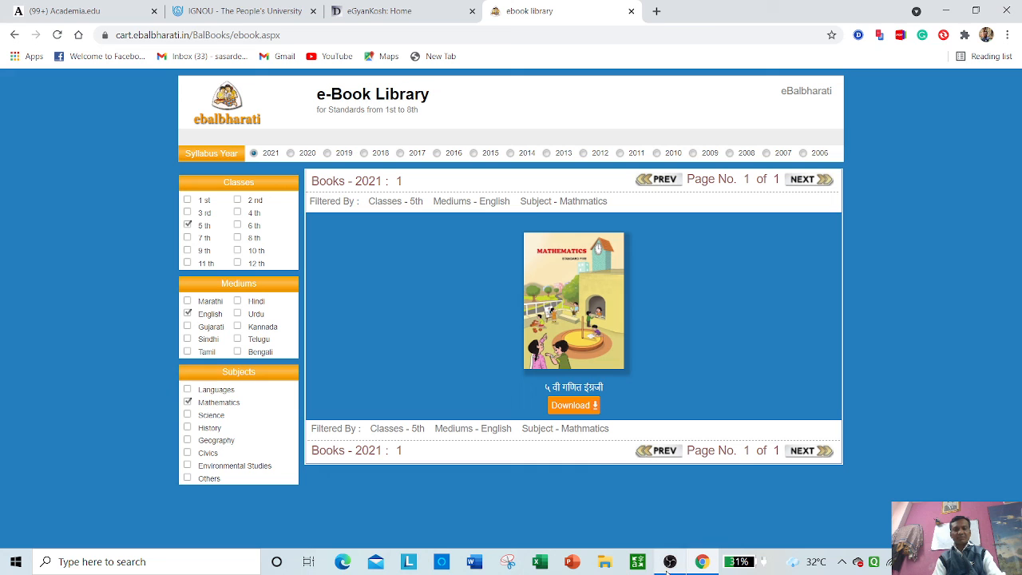
pyautogui.moveTo(669, 561)
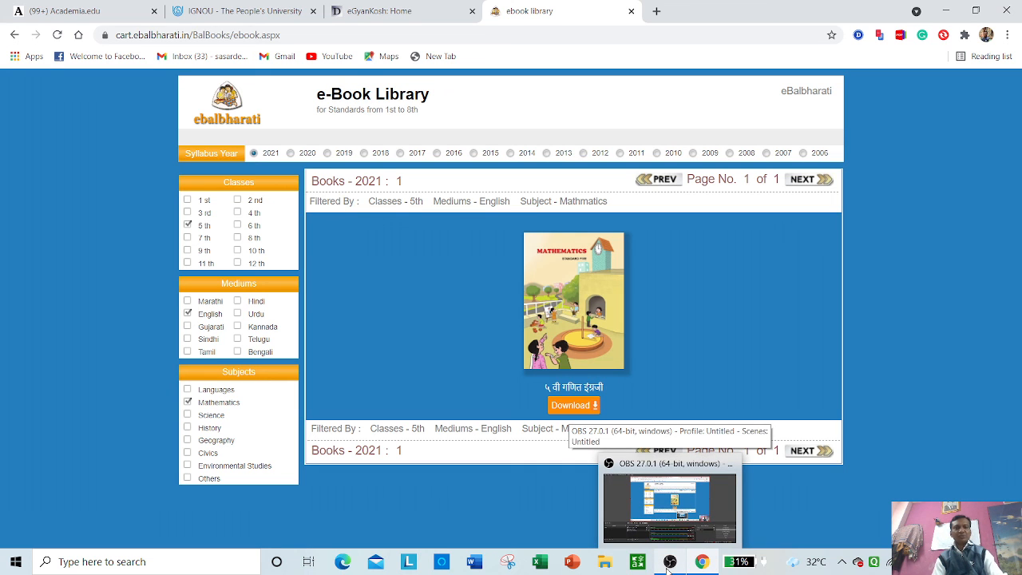